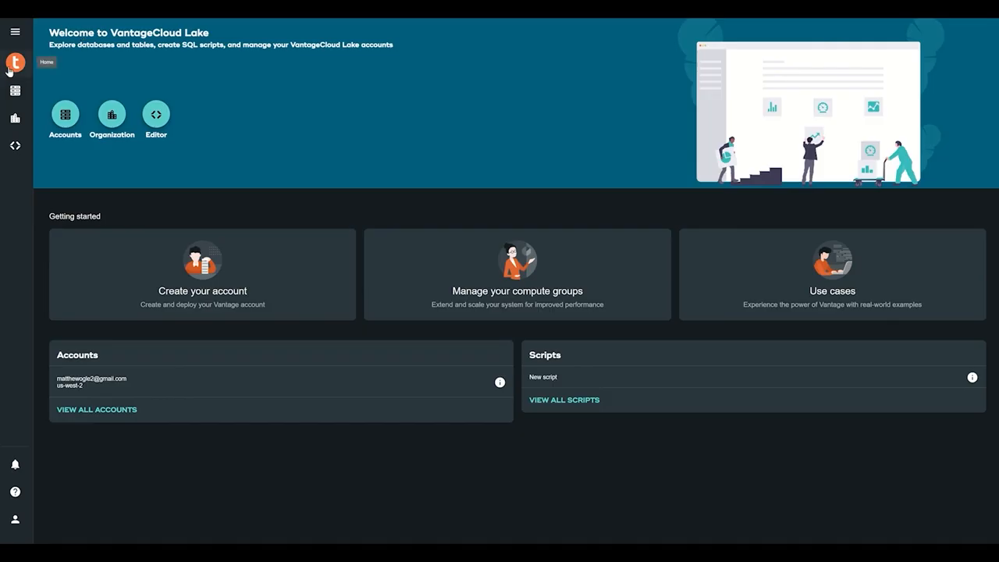
pyautogui.moveTo(15, 90)
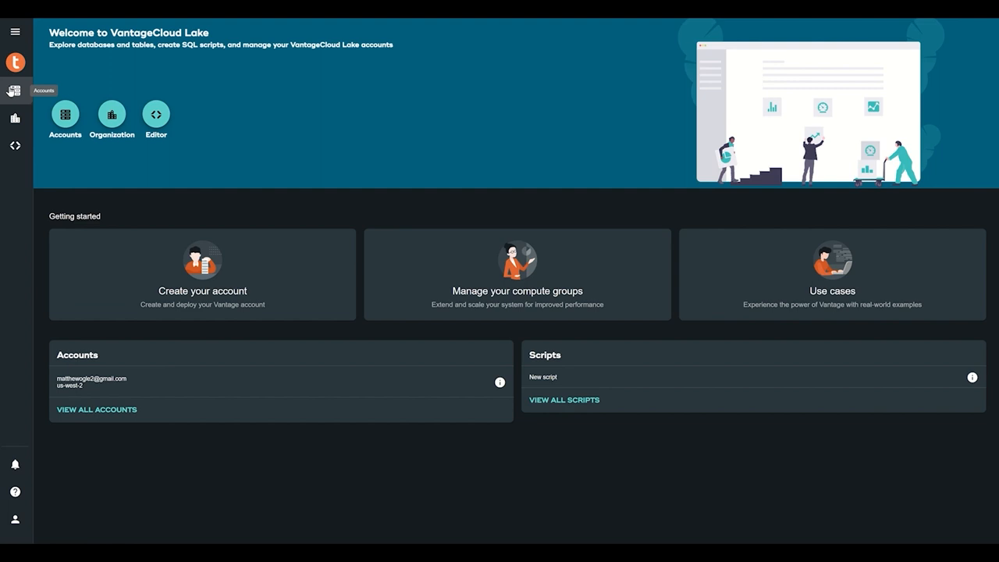
# Start a new account named Demo Video from the Accounts list
pyautogui.click(15, 90)
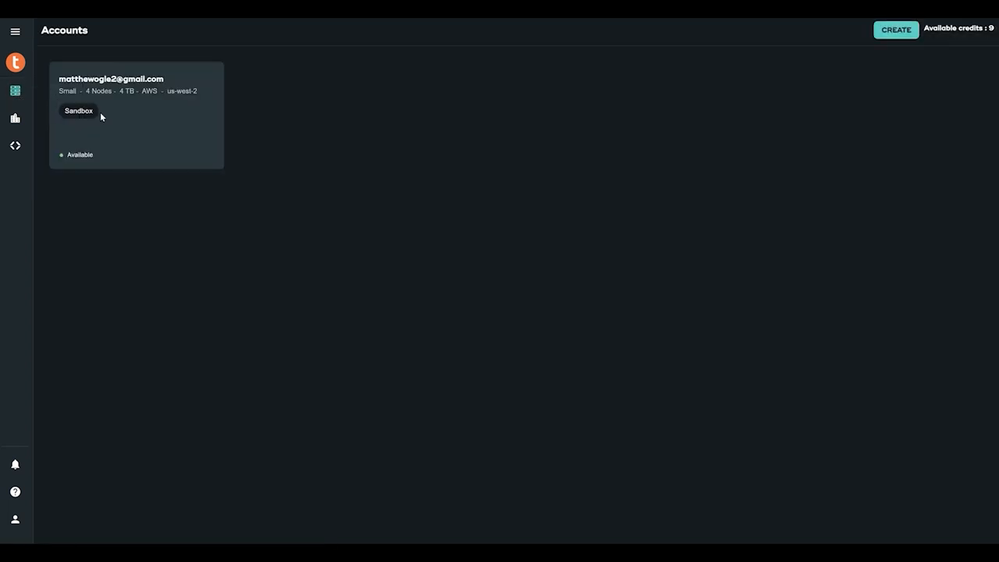
pyautogui.click(896, 29)
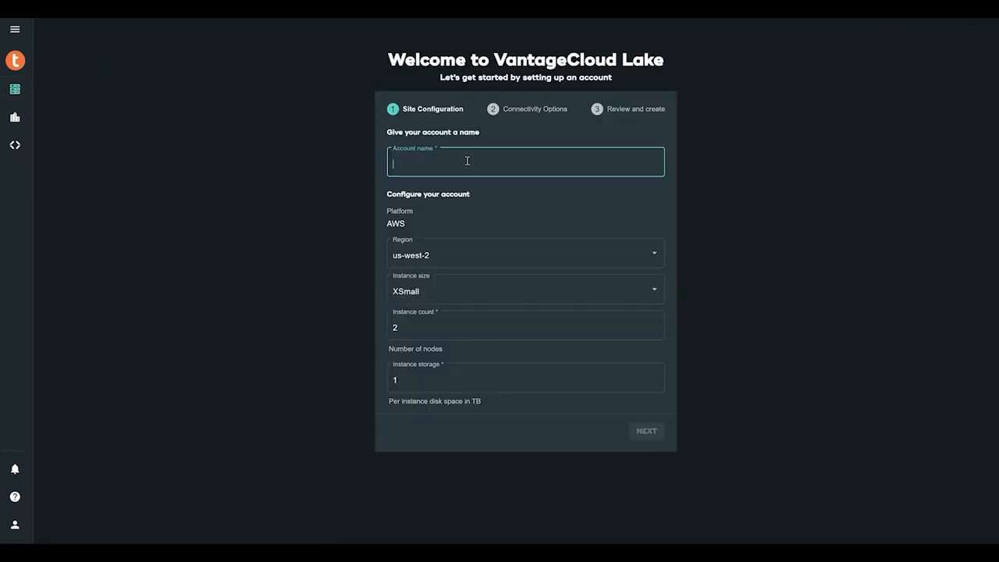
pyautogui.write('Demo Vide')
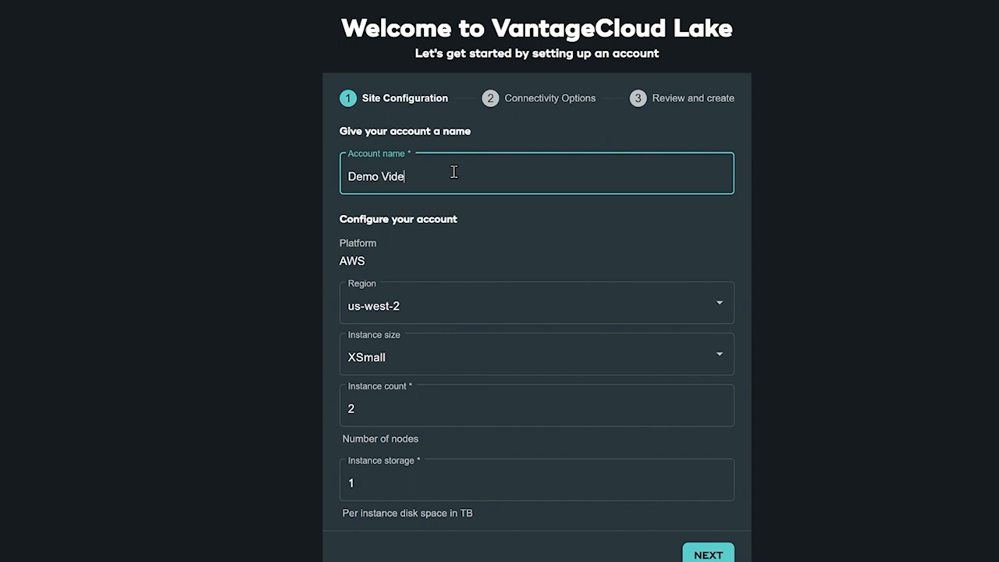
pyautogui.write('o')
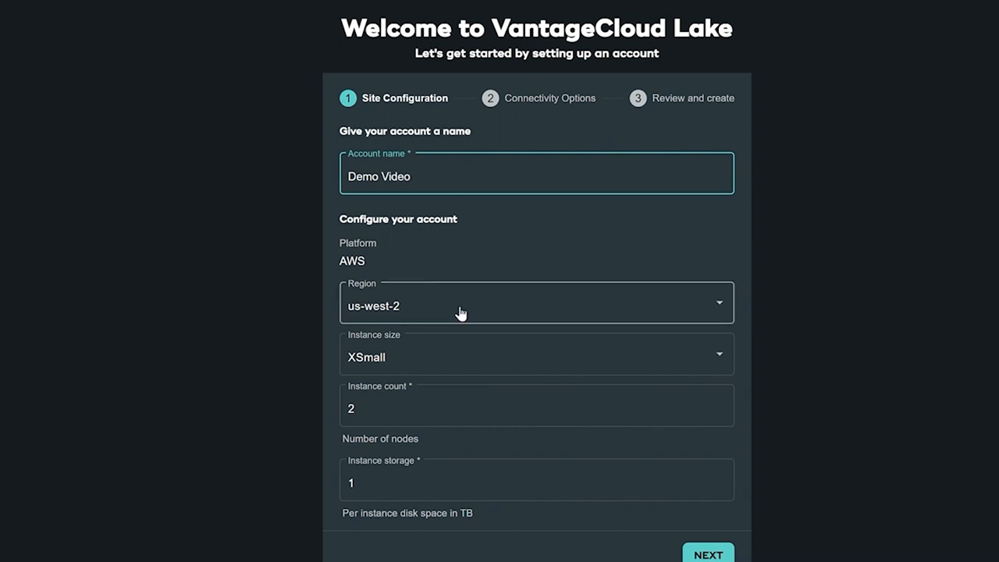
# Keep instance size XSmall and review the per-instance storage amount
pyautogui.click(536, 356)
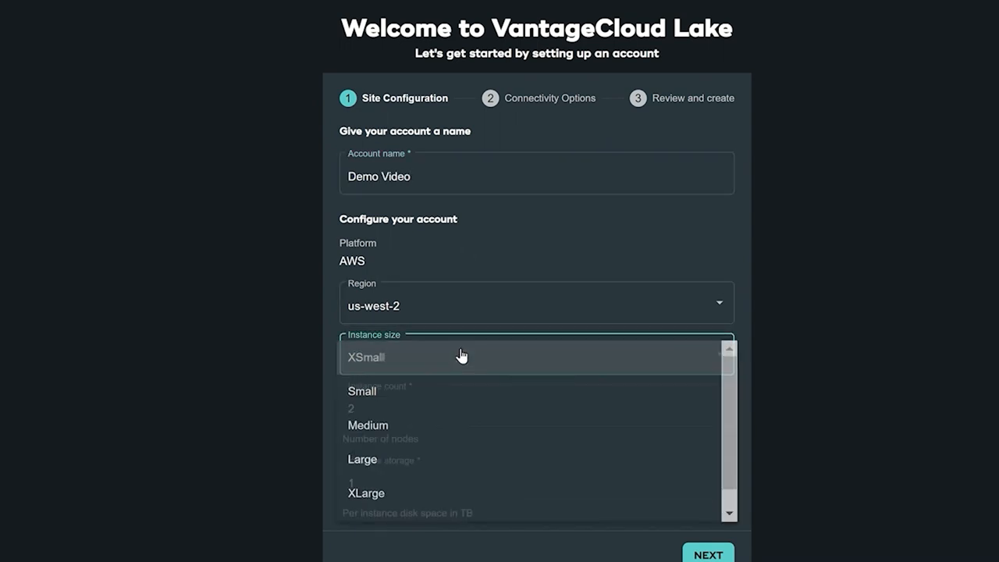
pyautogui.click(365, 356)
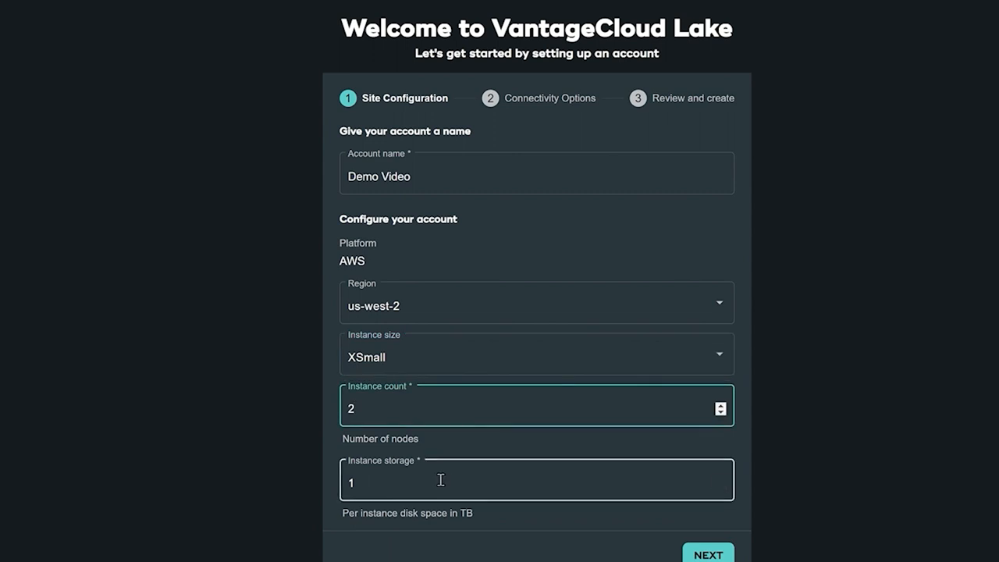
pyautogui.click(537, 479)
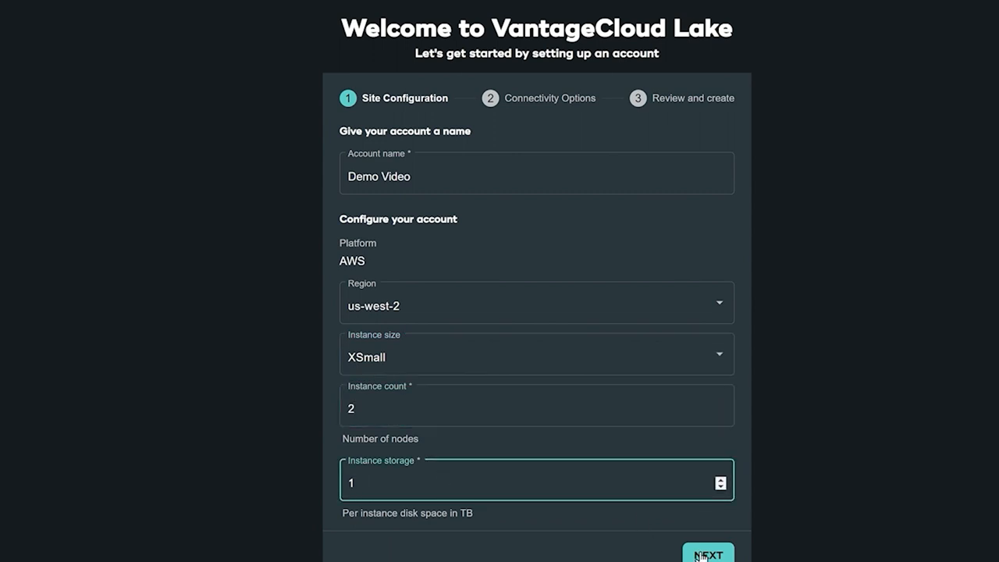
# Continue to connectivity options and add IP address 97.121.165.117 to the access list
pyautogui.click(707, 554)
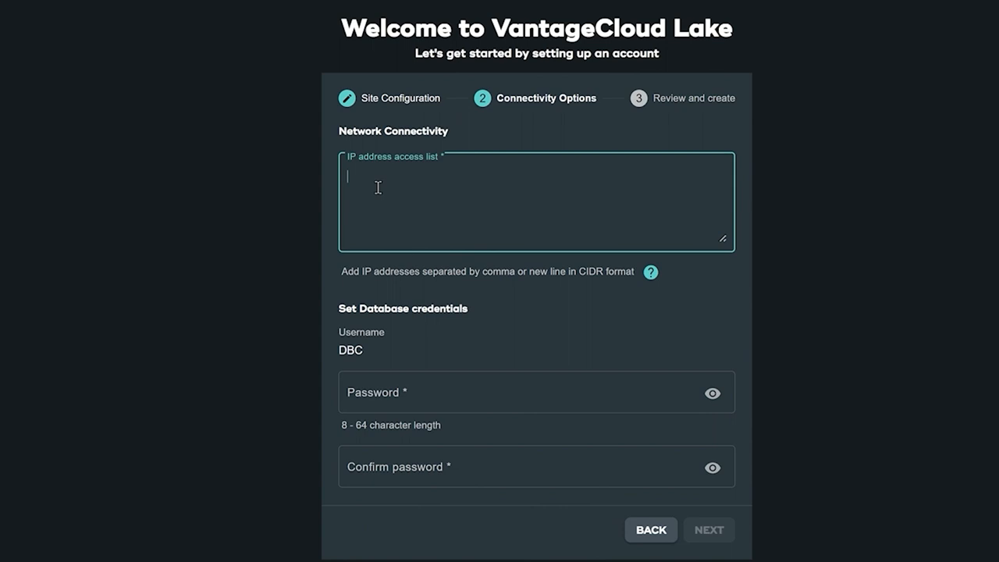
pyautogui.write('97.121.165.117')
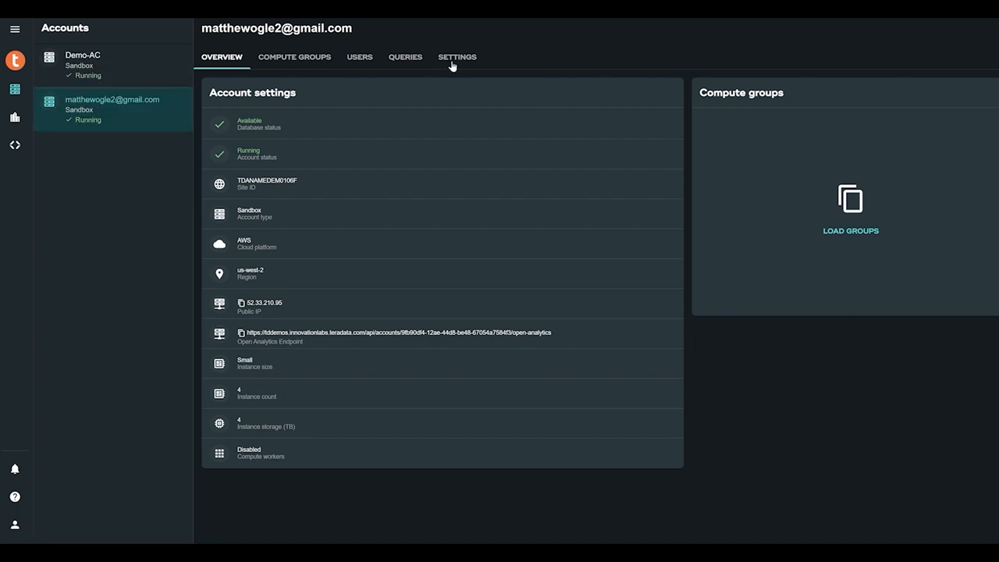
# Enable compute workers under Elasticity in the sandbox account's settings
pyautogui.click(455, 56)
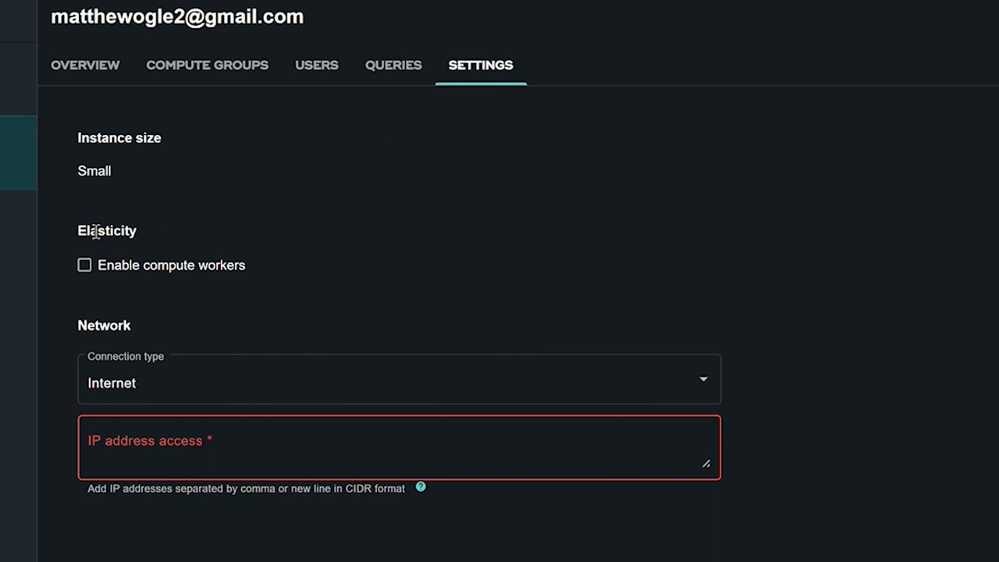
pyautogui.moveTo(90, 231); pyautogui.dragTo(247, 265)
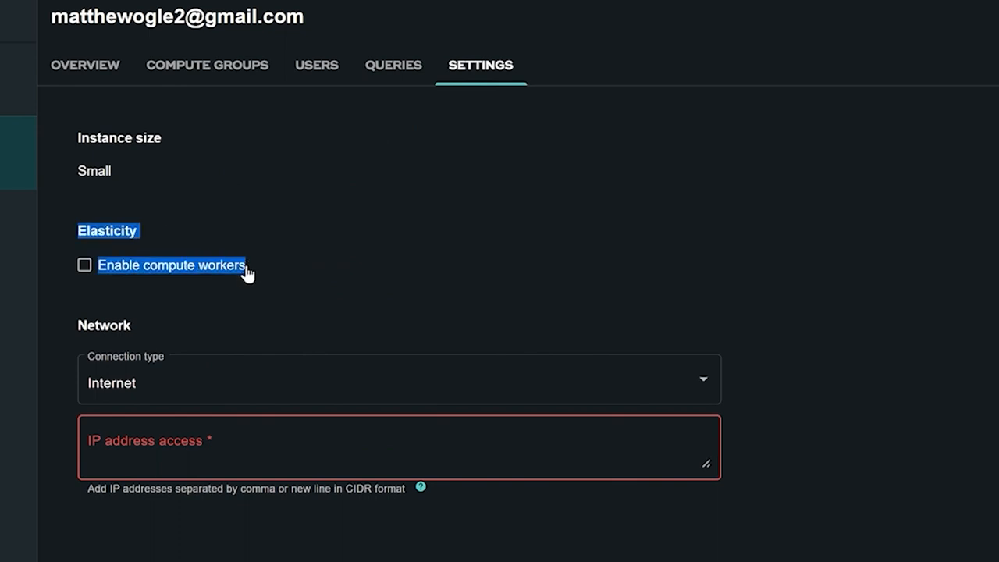
pyautogui.click(85, 265)
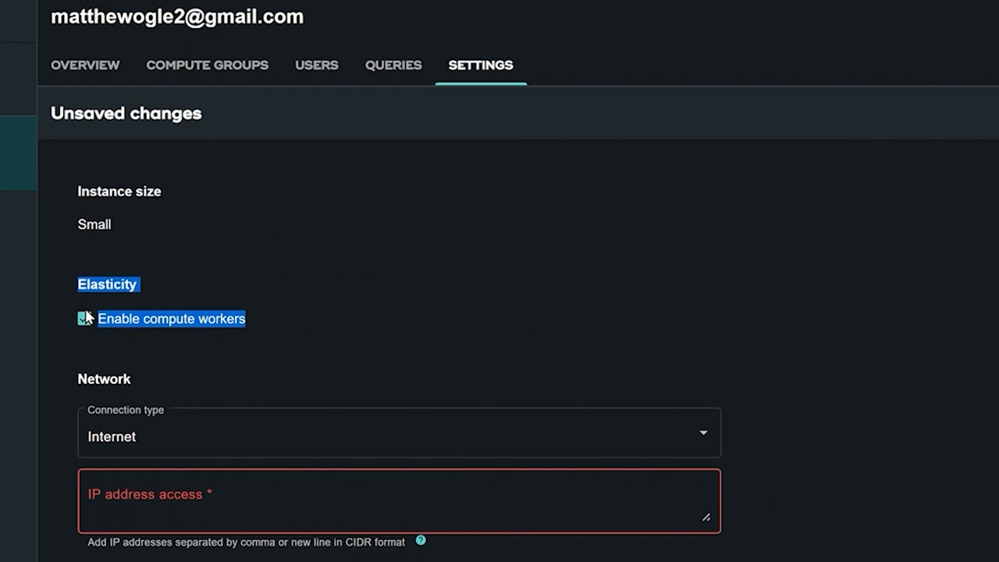
pyautogui.click(84, 319)
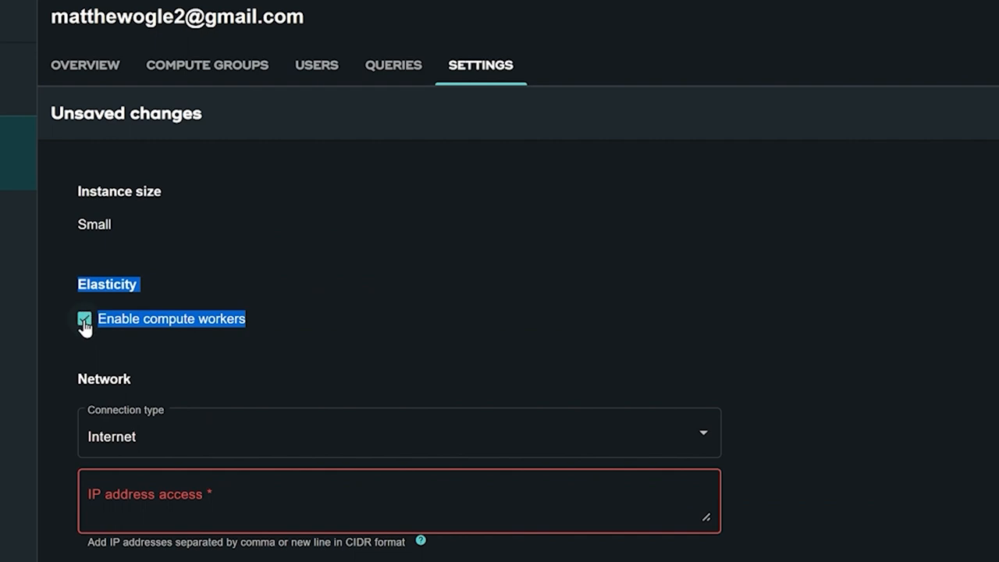
pyautogui.click(85, 318)
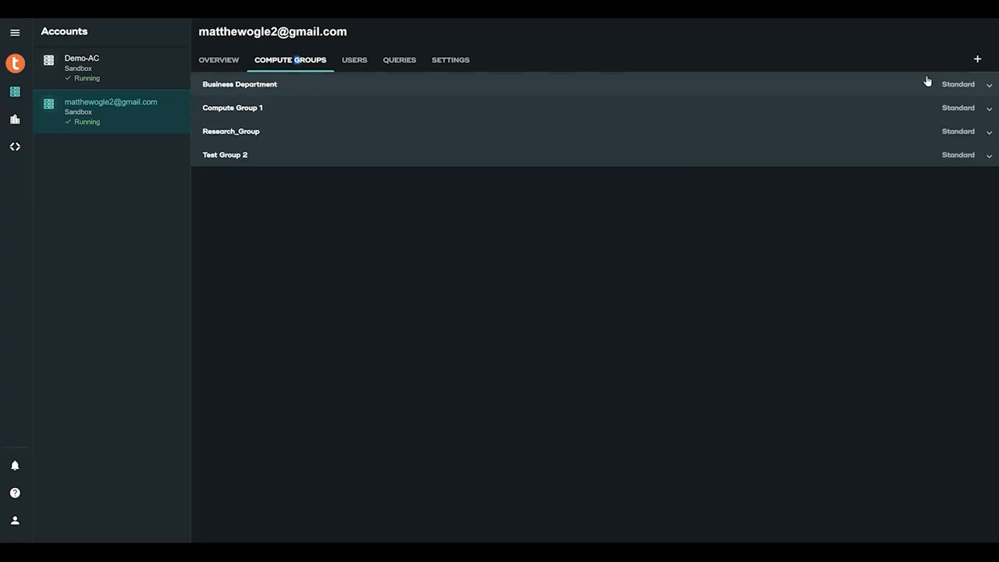
# Create a new compute group named Lake Example Use Case
pyautogui.click(977, 59)
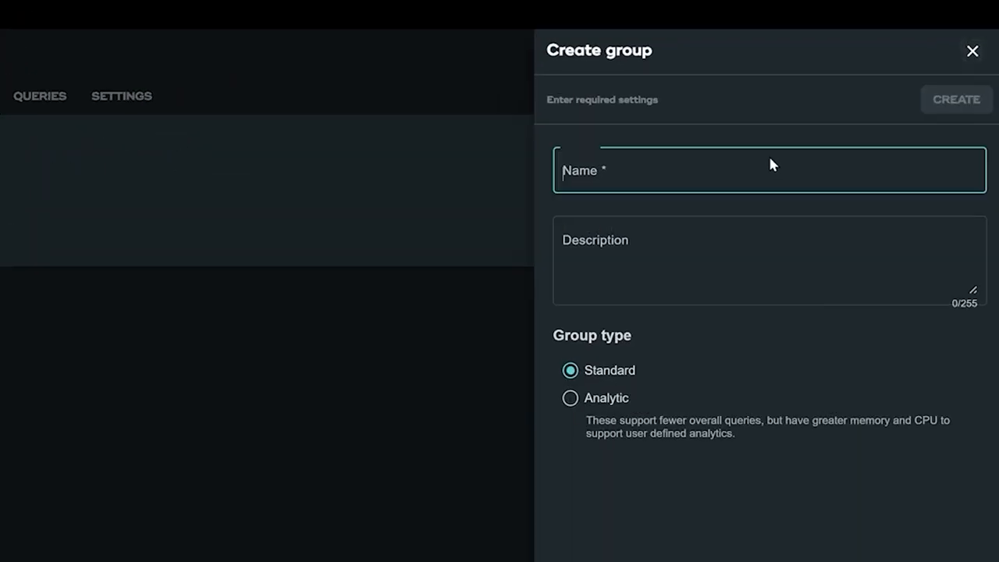
pyautogui.write('Lake Ex')
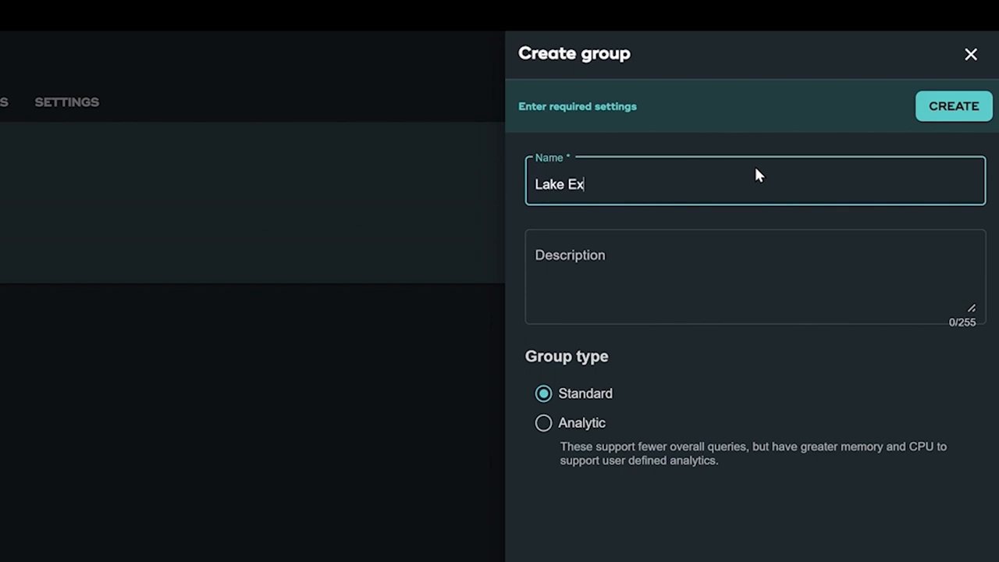
pyautogui.write('ample Use Case')
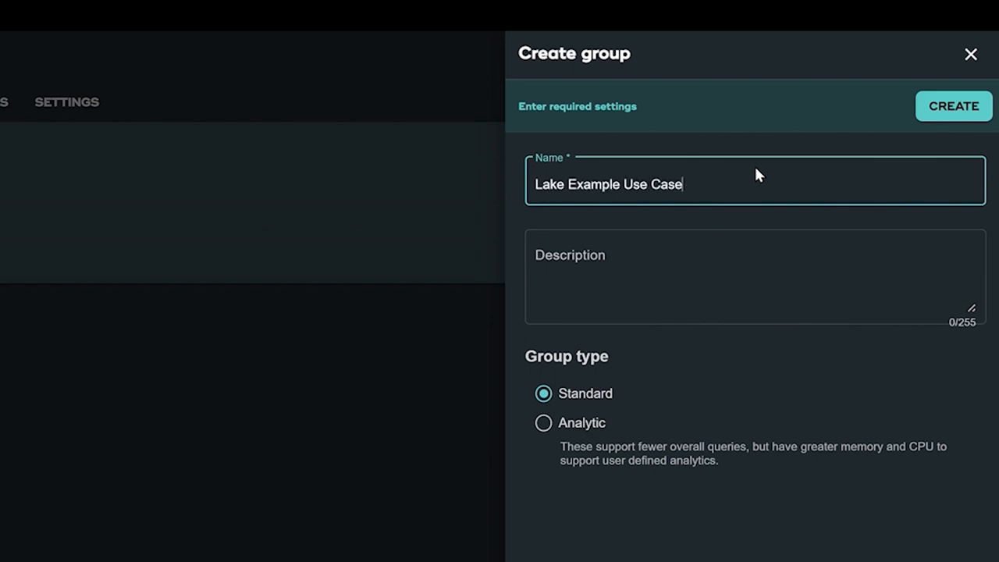
pyautogui.moveTo(953, 106)
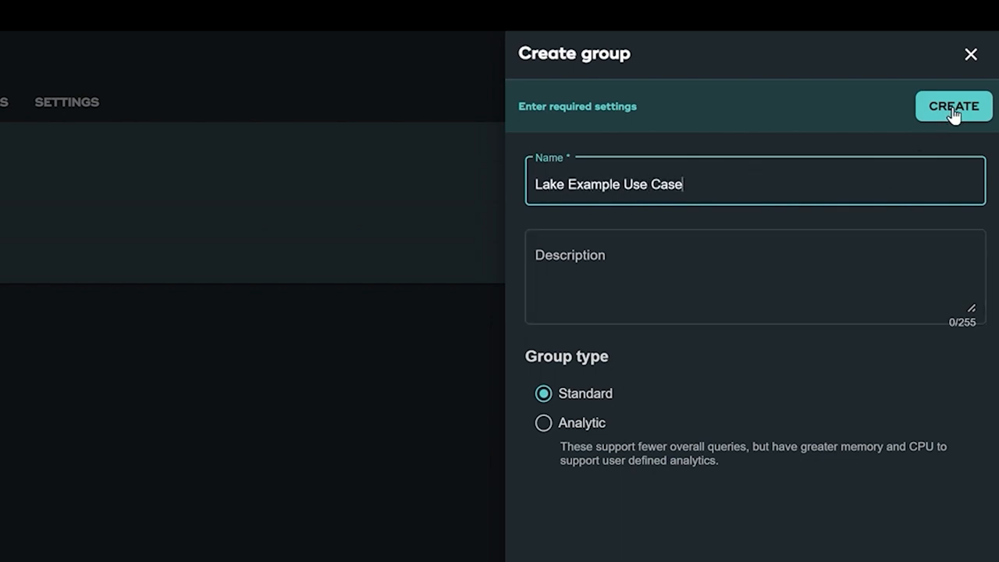
pyautogui.click(952, 106)
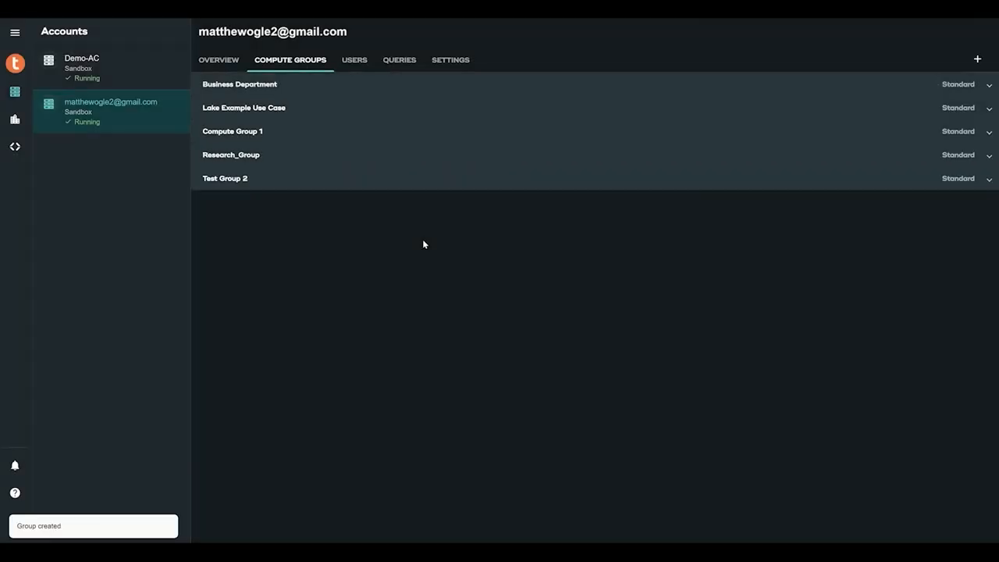
pyautogui.click(990, 107)
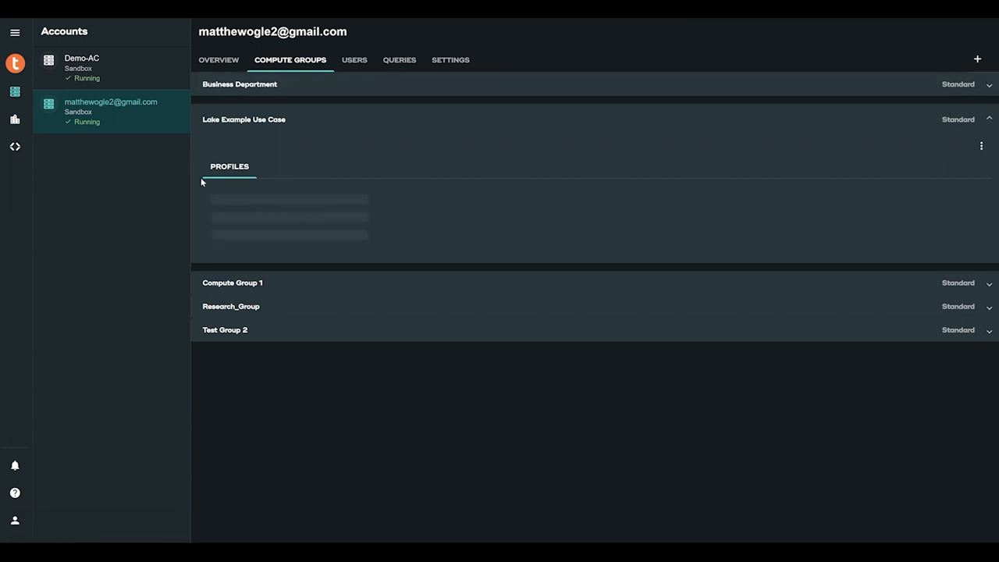
pyautogui.moveTo(359, 184)
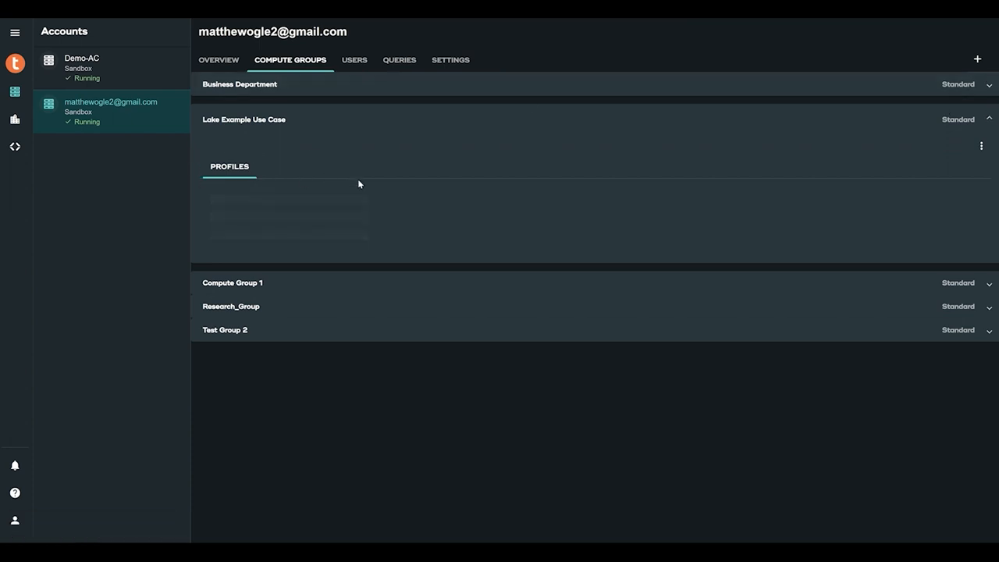
pyautogui.moveTo(406, 231)
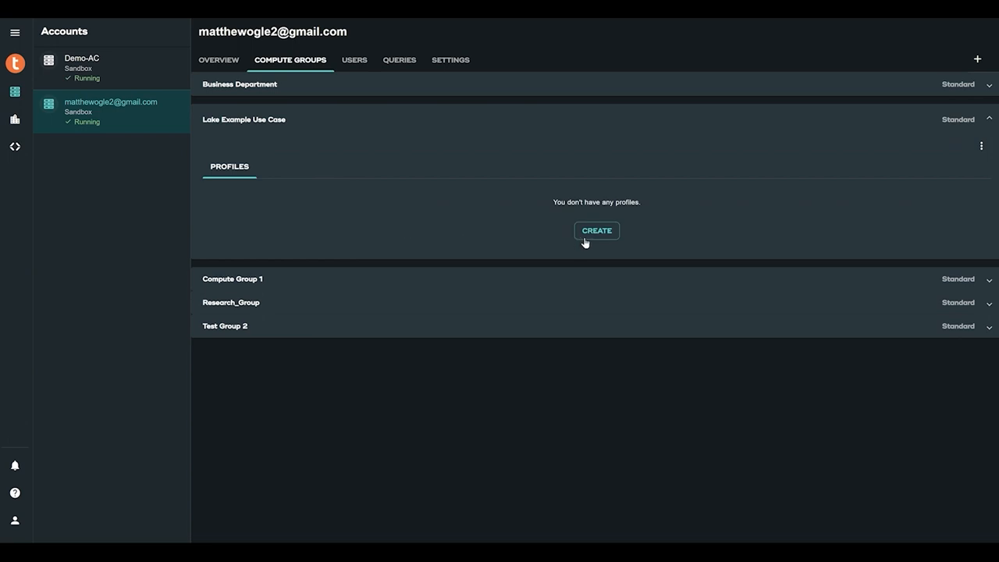
# Begin a profile named Lake Example Use Case, toggling the schedule on and off
pyautogui.click(596, 231)
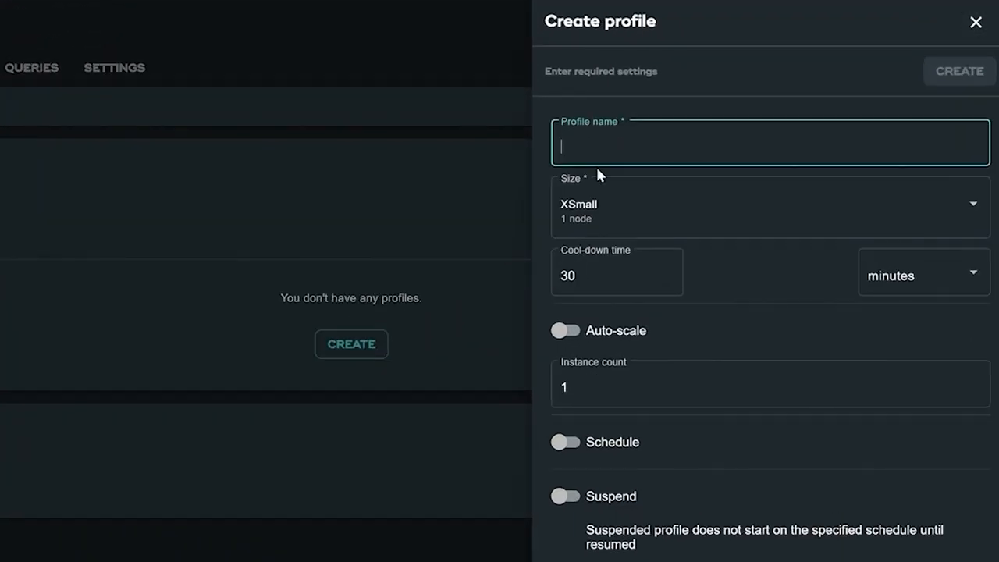
pyautogui.write('Lake Exam')
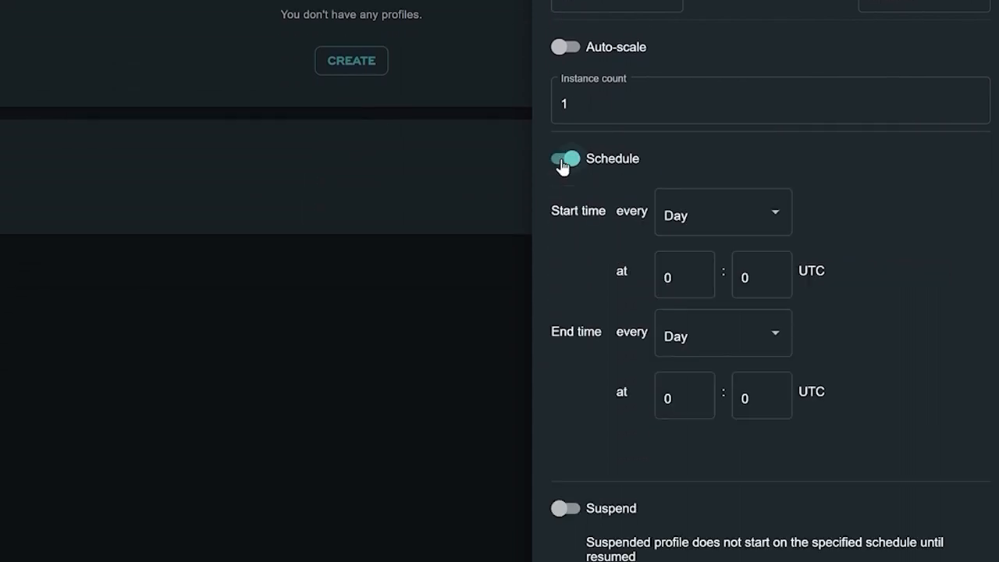
pyautogui.click(565, 160)
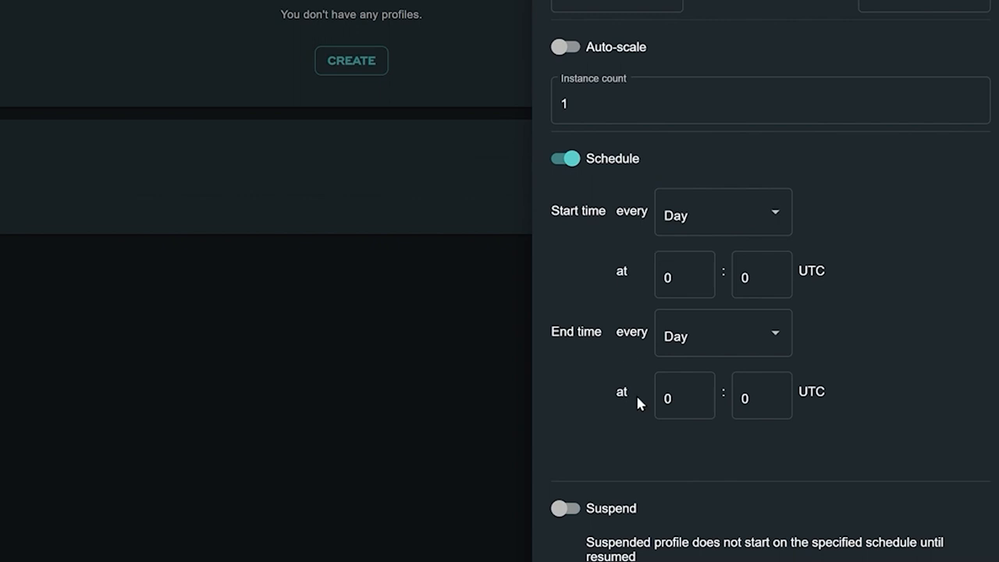
pyautogui.click(565, 159)
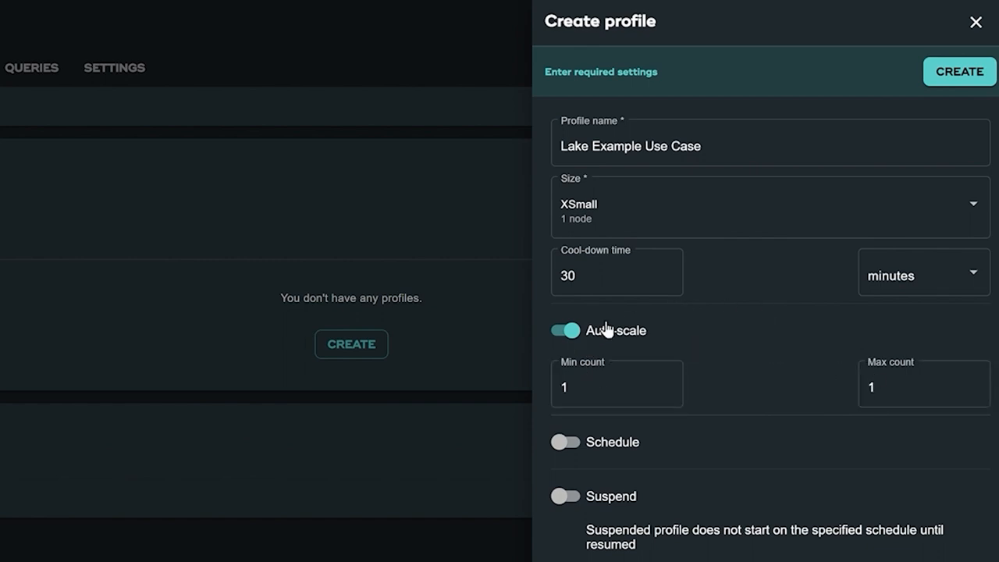
pyautogui.moveTo(944, 81)
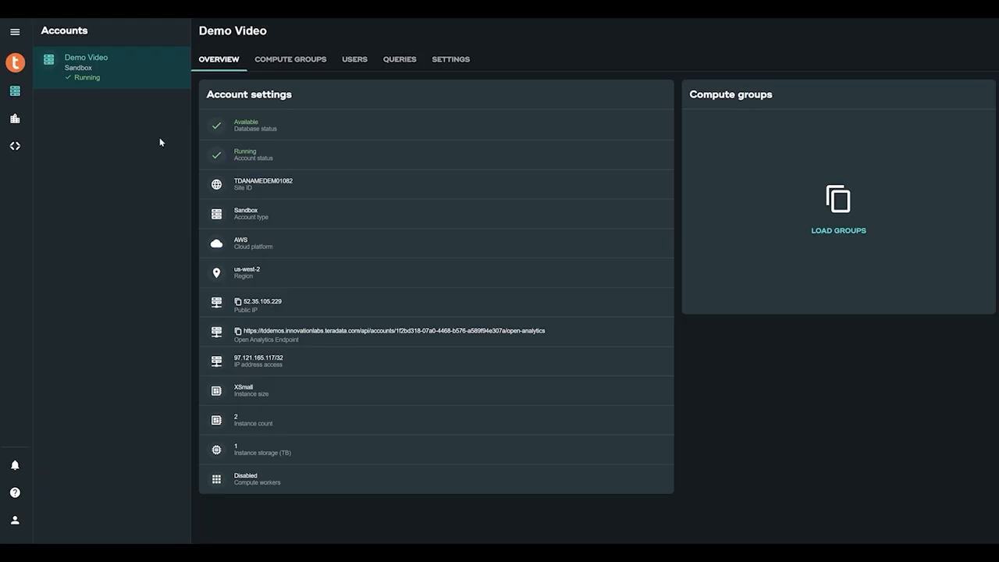
pyautogui.moveTo(14, 91)
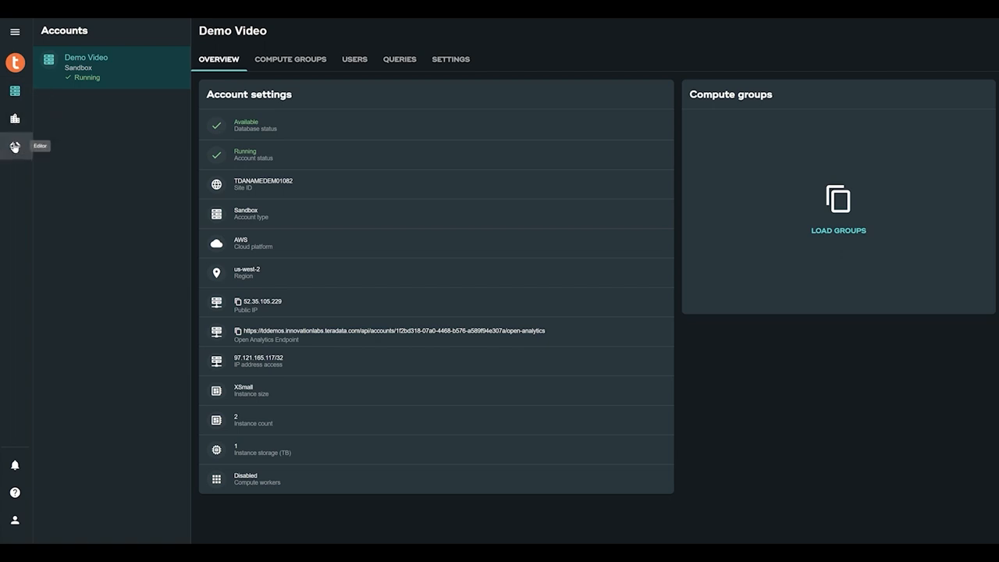
# Connect the SQL Editor to the Demo Video account as the dbc user
pyautogui.click(14, 147)
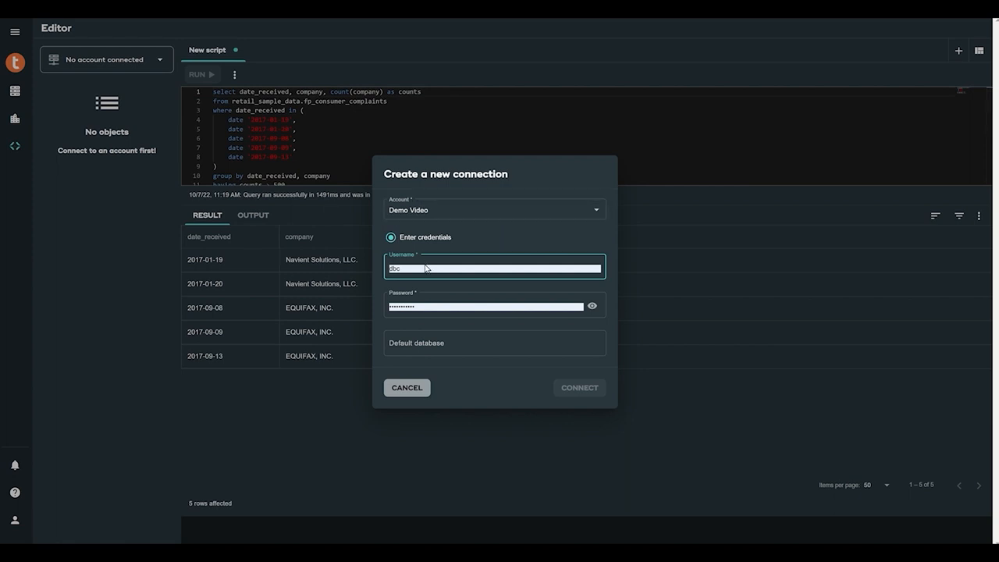
pyautogui.click(579, 387)
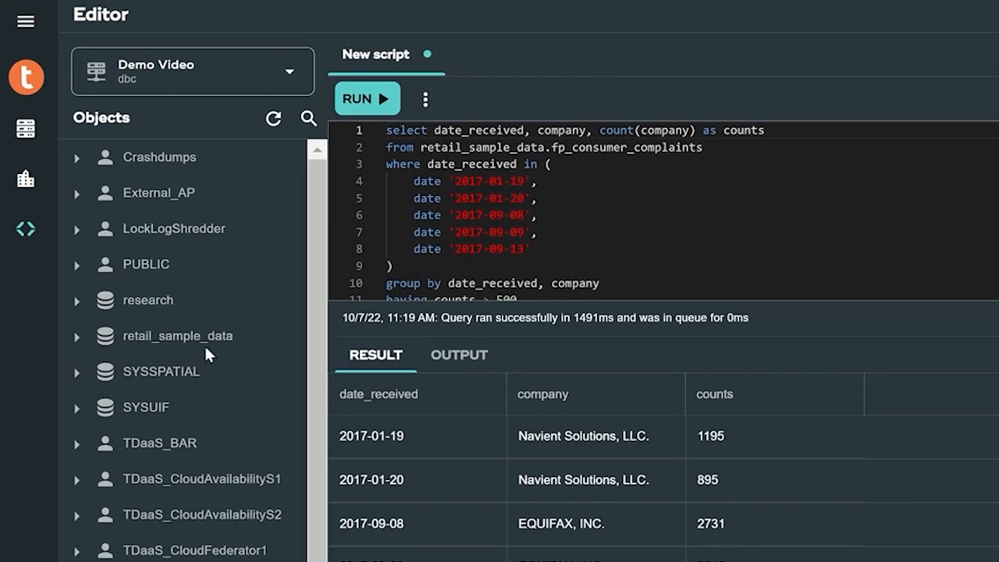
pyautogui.moveTo(222, 356)
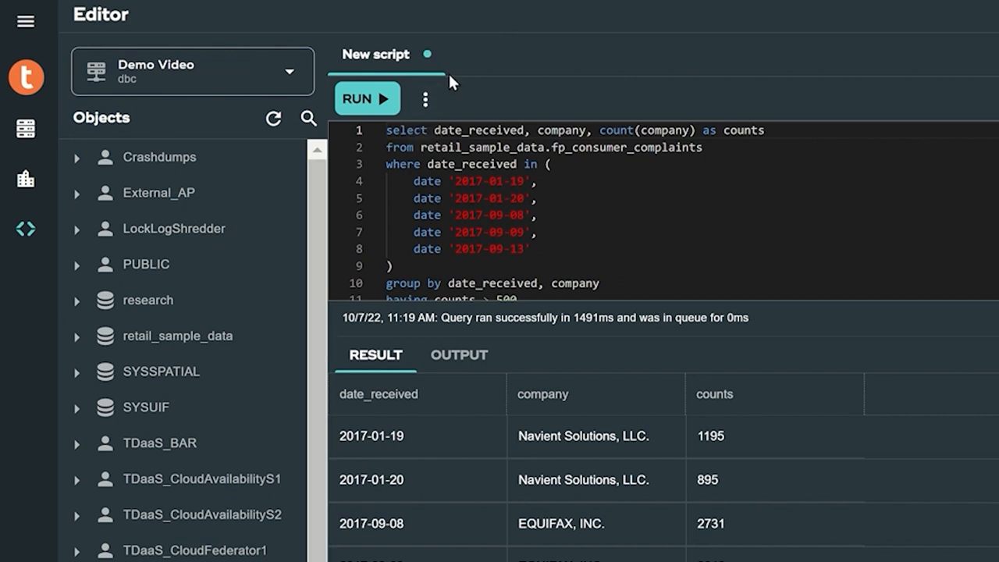
pyautogui.moveTo(500, 85)
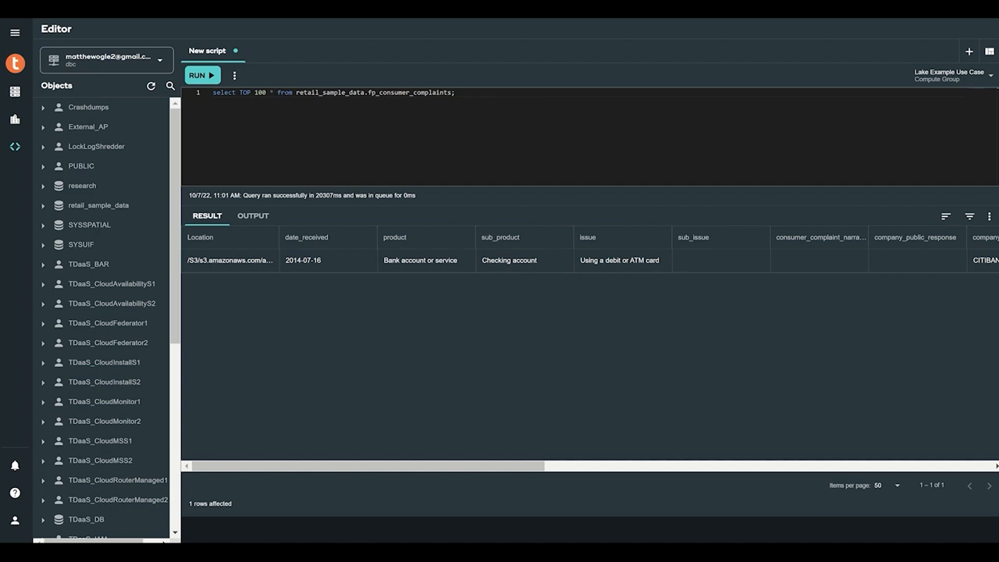
# Select the query text and run it on the Lake Example Use Case compute group
pyautogui.click(951, 75)
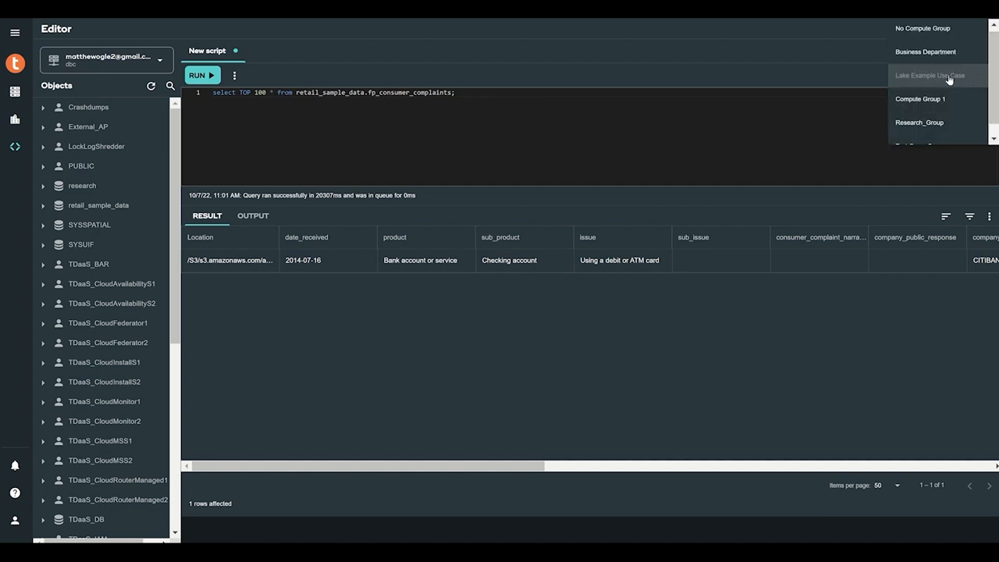
pyautogui.click(931, 75)
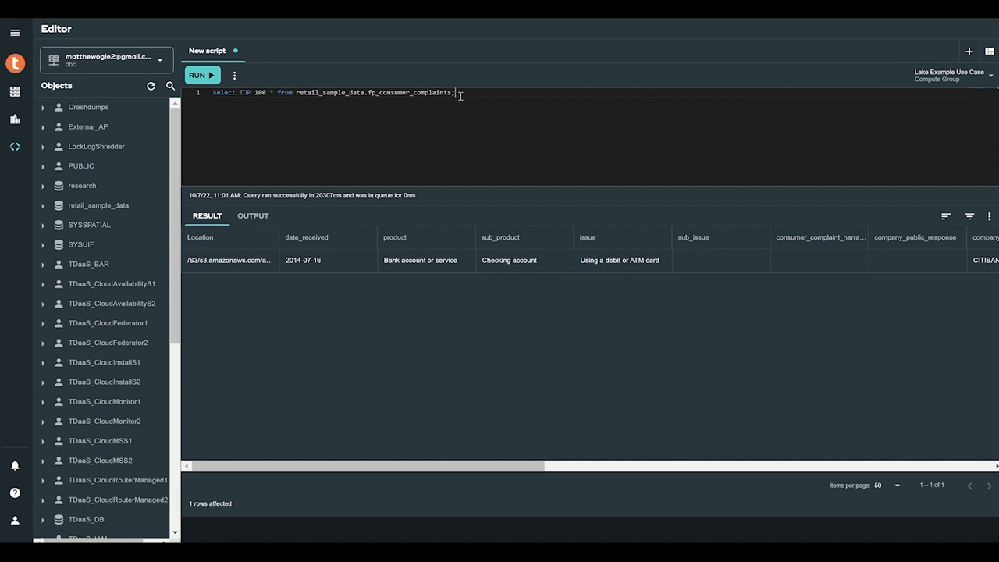
pyautogui.moveTo(237, 92); pyautogui.dragTo(454, 92)
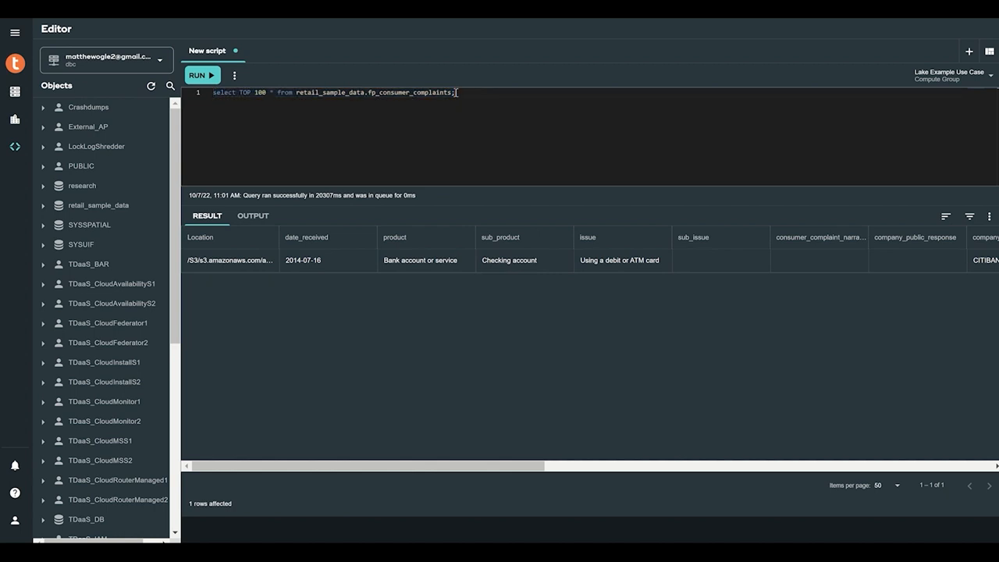
pyautogui.click(201, 75)
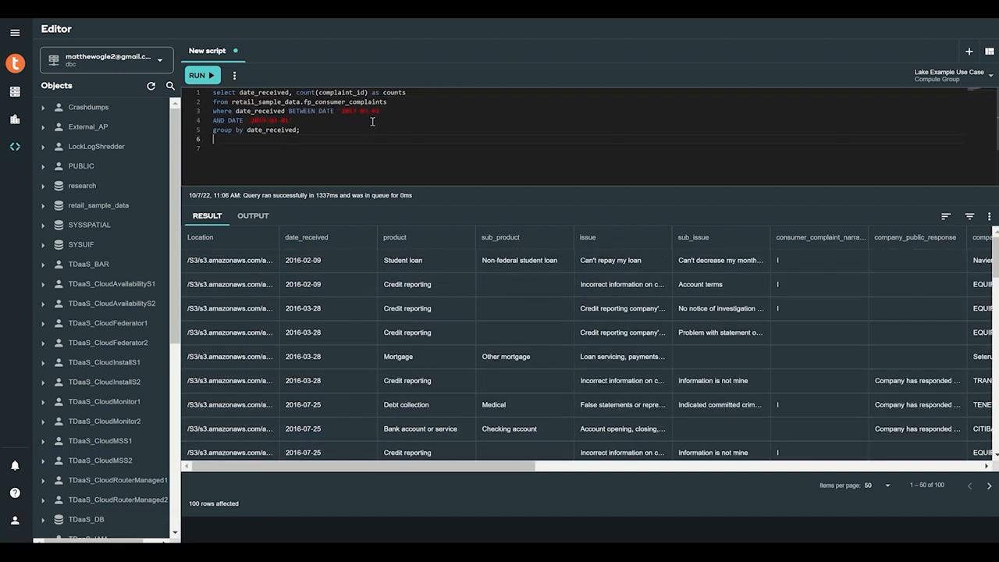
# Run the count-by-date_received query with the BETWEEN date filter, returning 730 rows
pyautogui.click(201, 75)
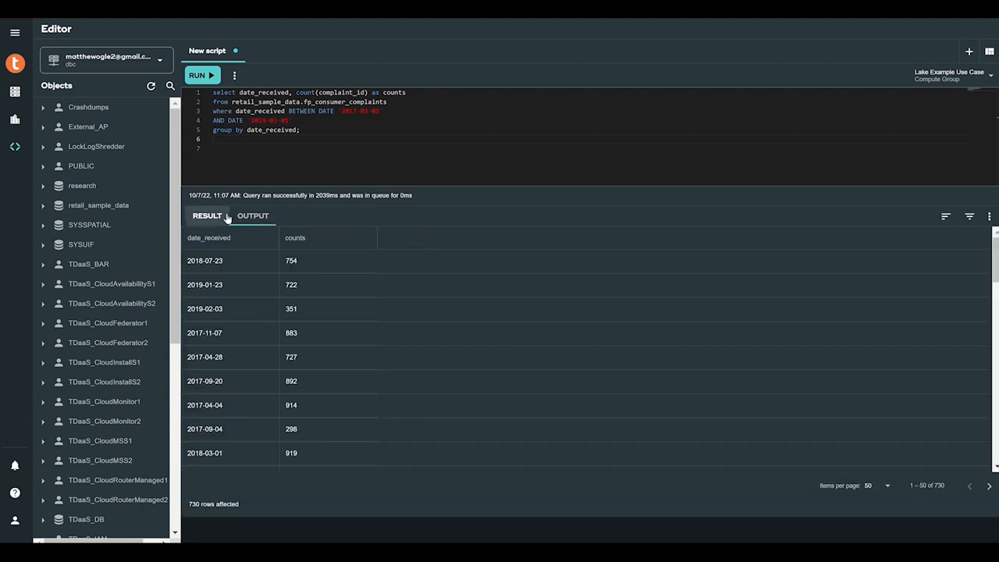
pyautogui.click(990, 216)
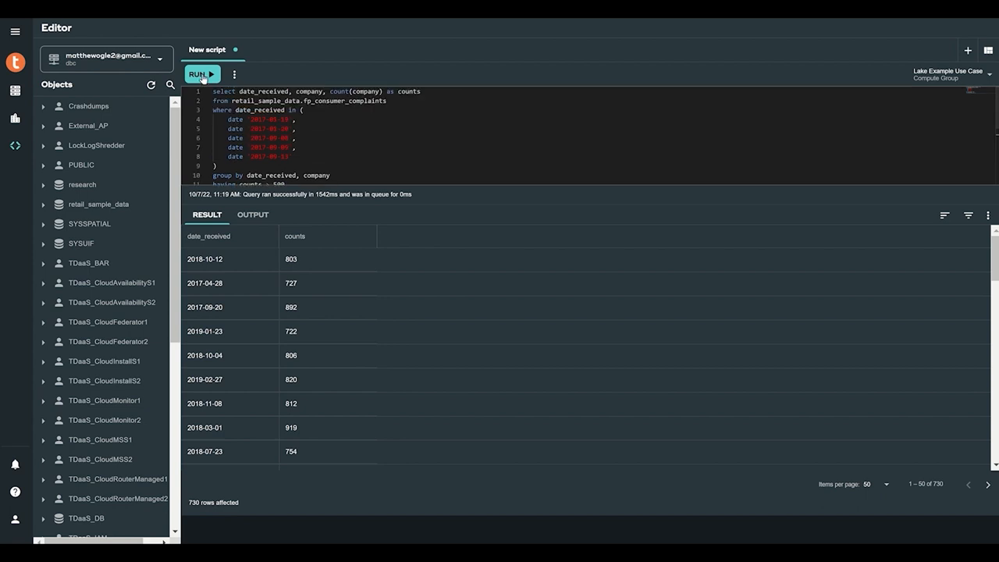
# Run the query grouping by date_received and company for the five listed dates
pyautogui.click(202, 73)
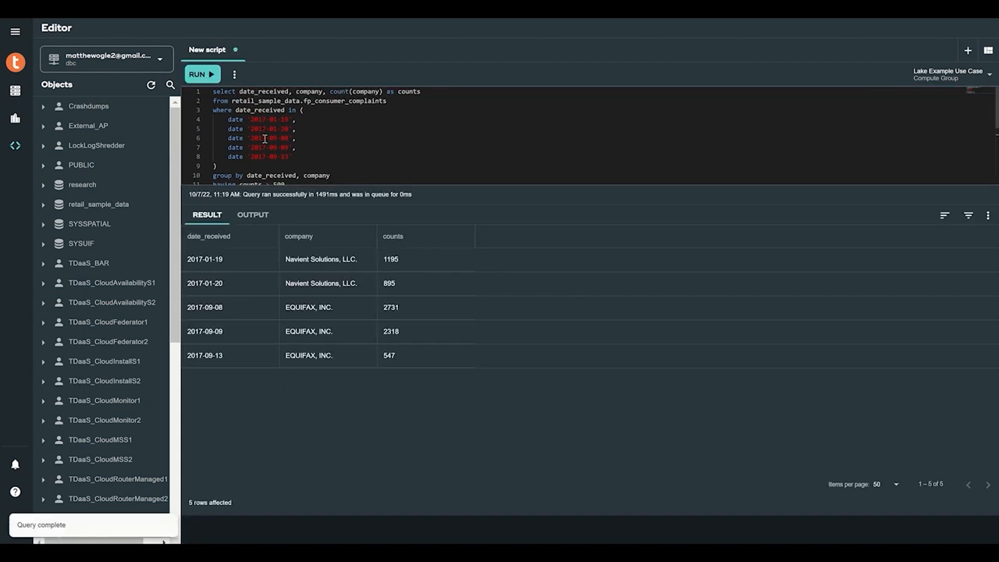
pyautogui.click(309, 306)
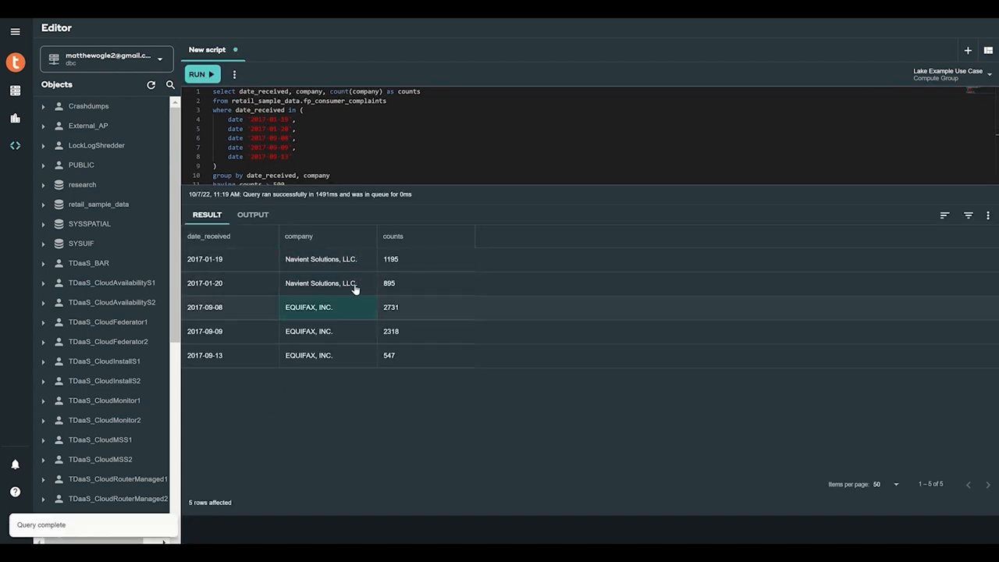